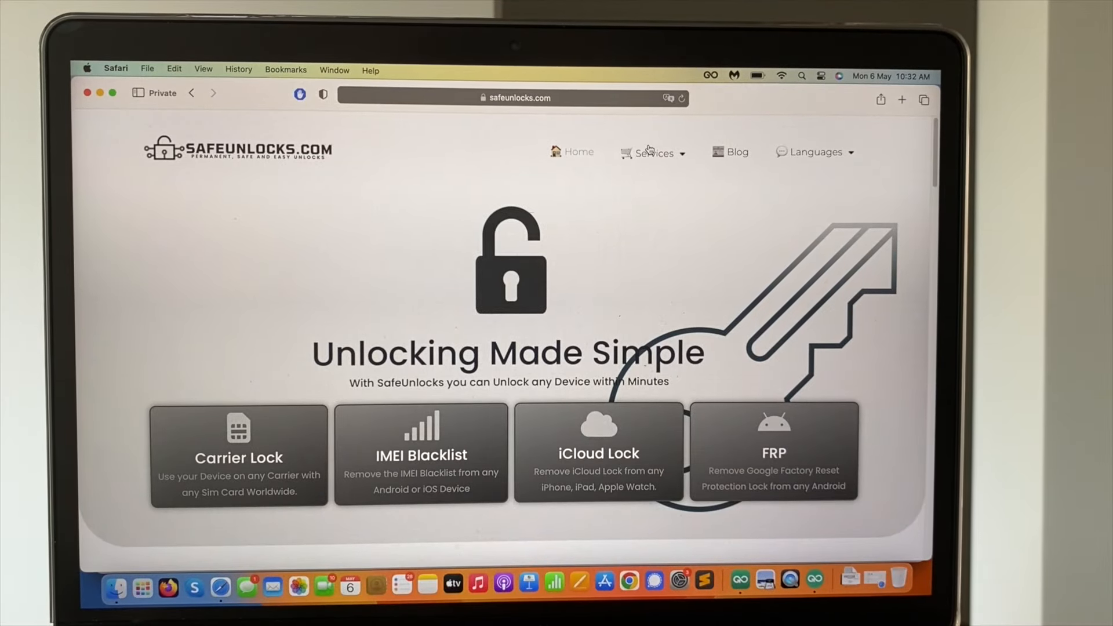
Choose the Carrier Unlock service for a country from the Services menu.
click(651, 152)
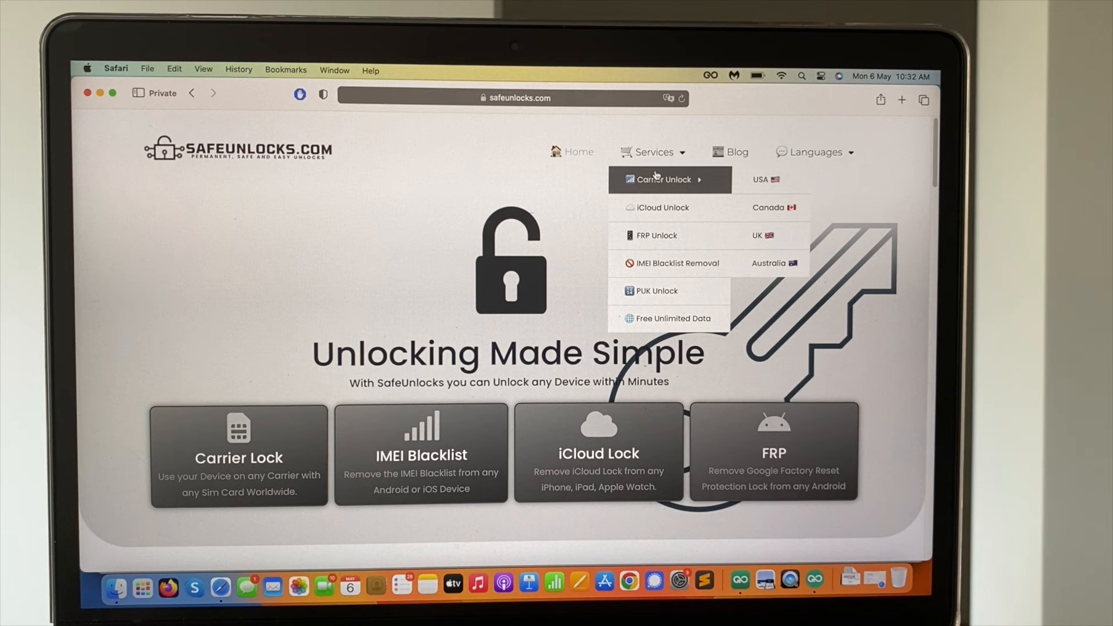
click(664, 178)
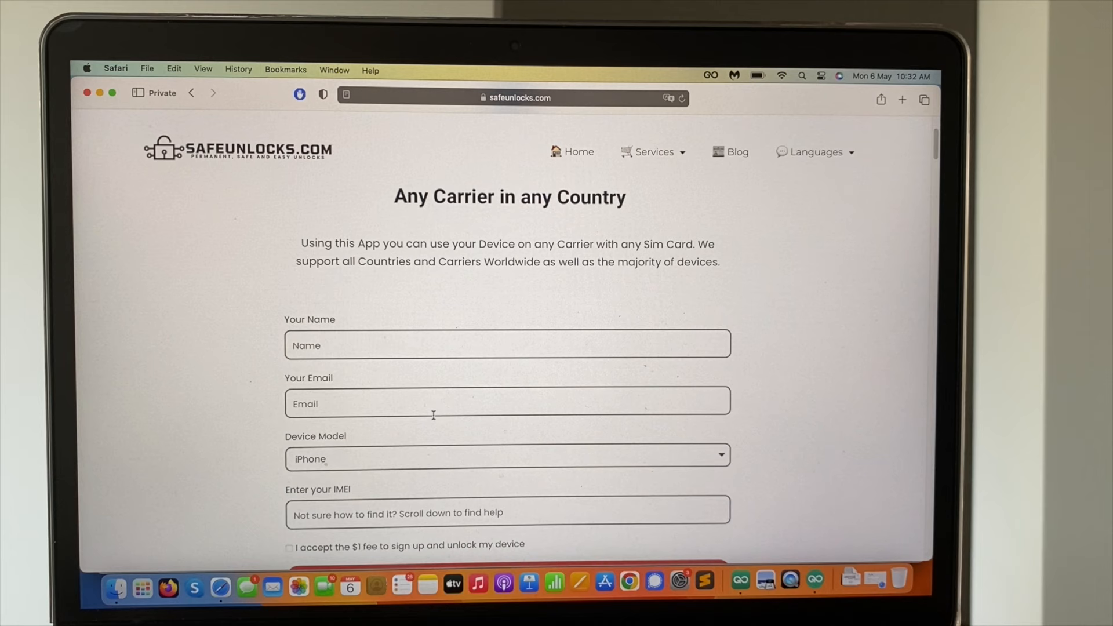
click(507, 345)
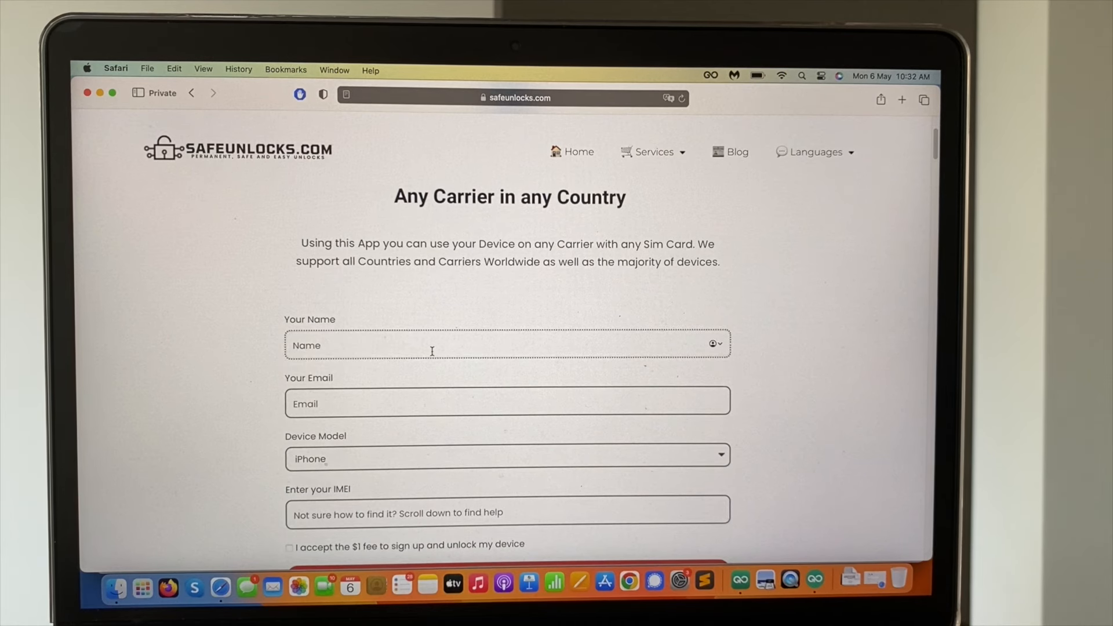
text(eduard)
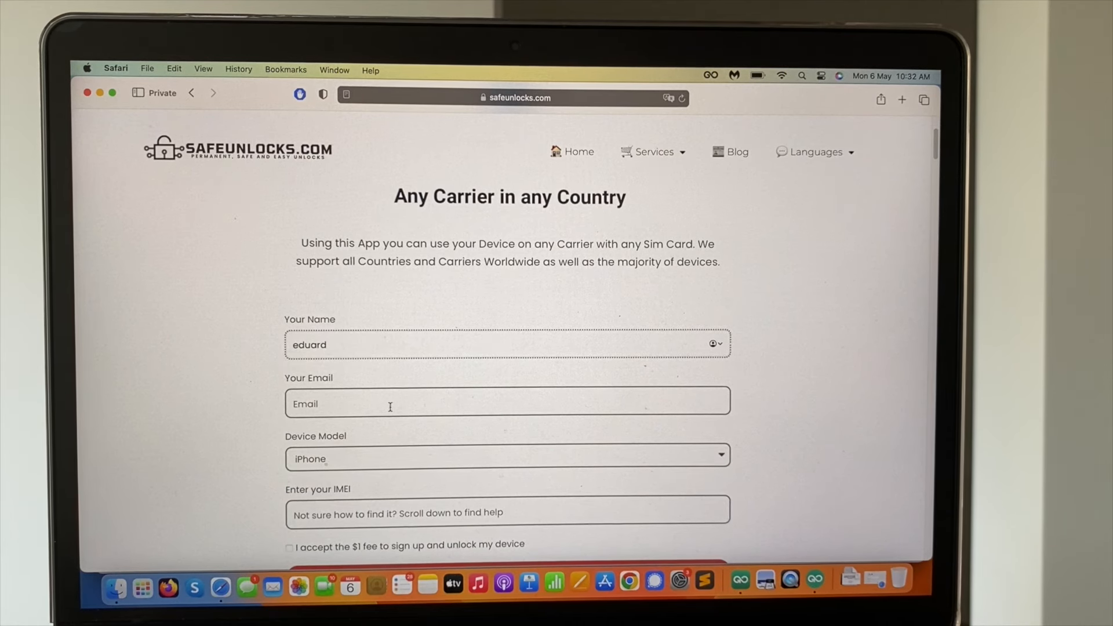
text(is)
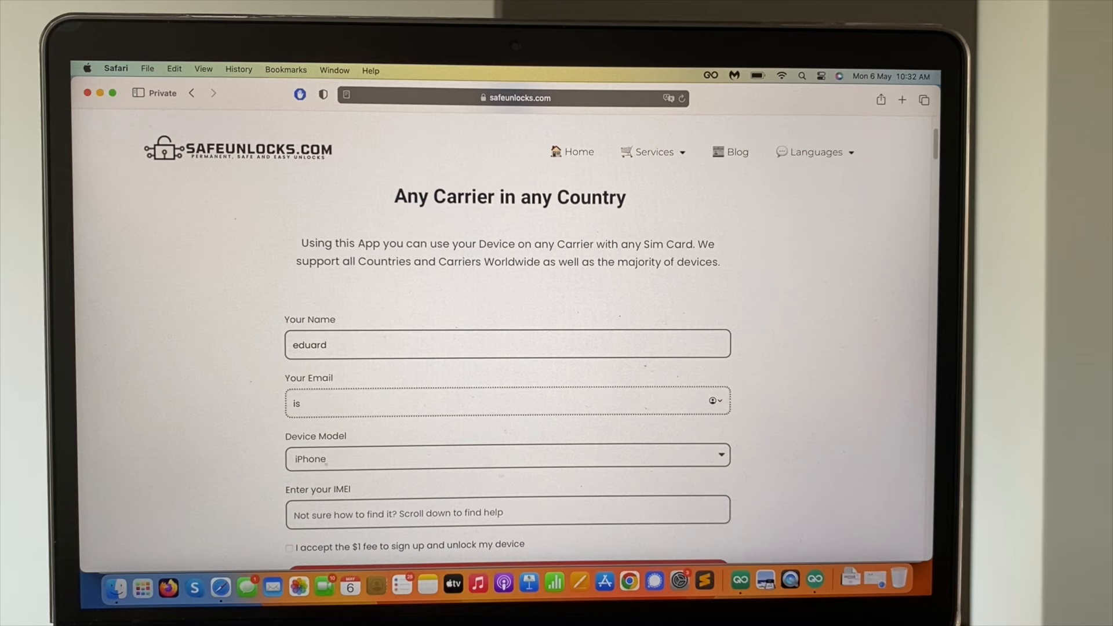
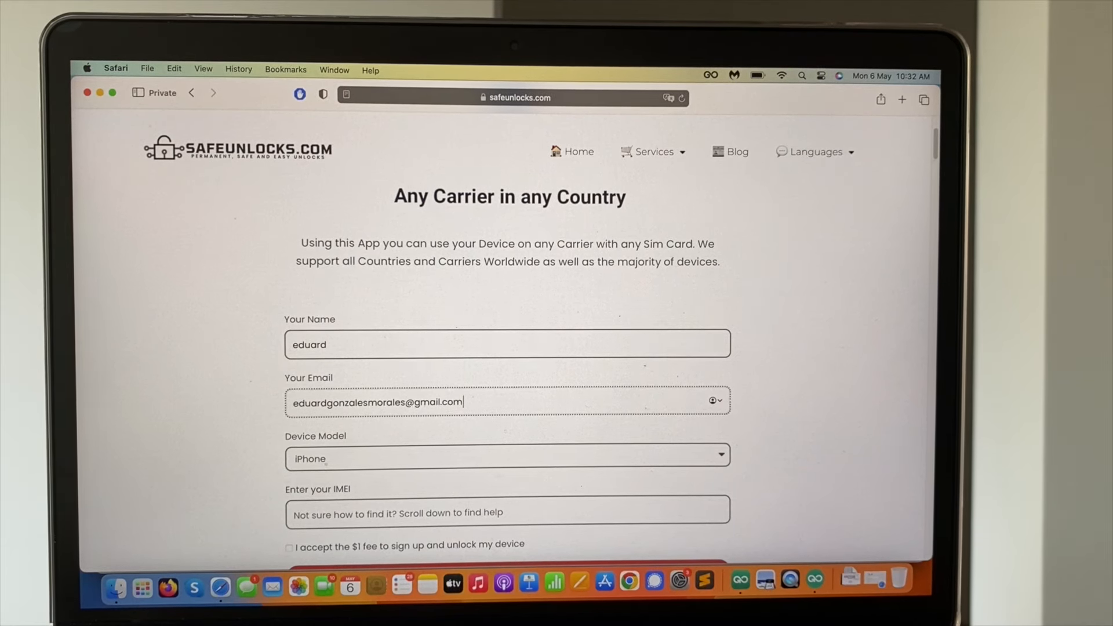
click(507, 454)
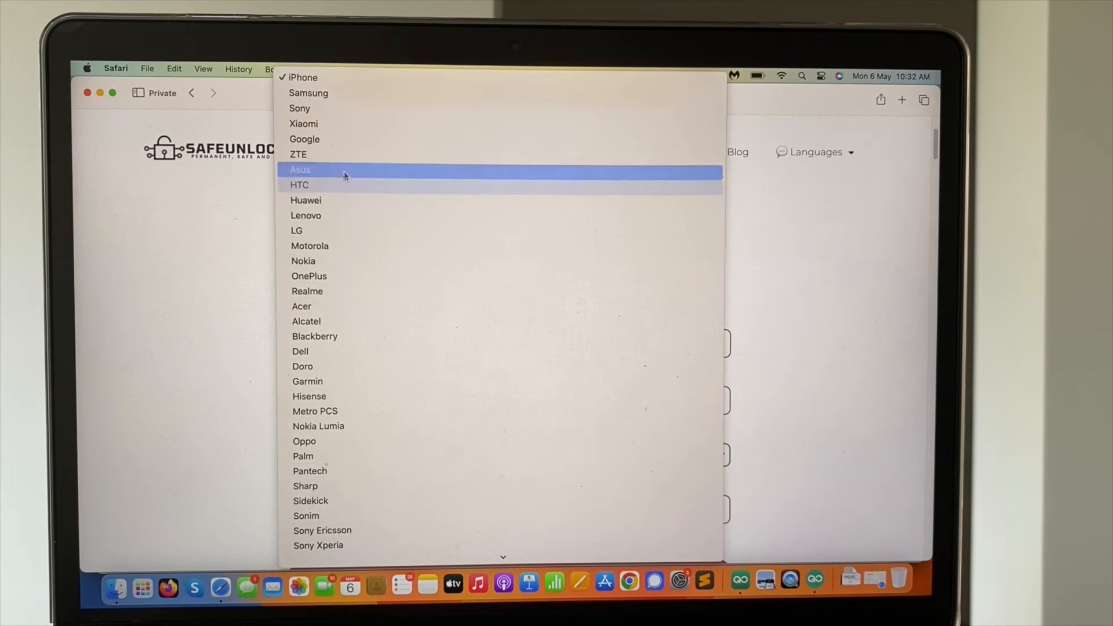
click(309, 93)
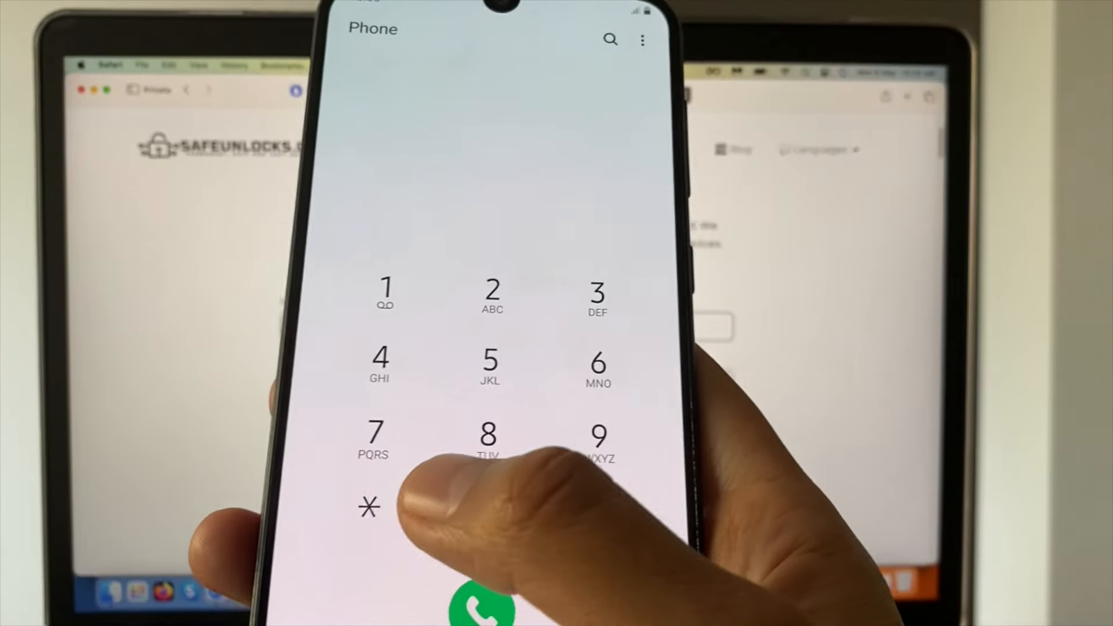
Dial *#06# on the phone keypad to display the IMEI.
click(369, 505)
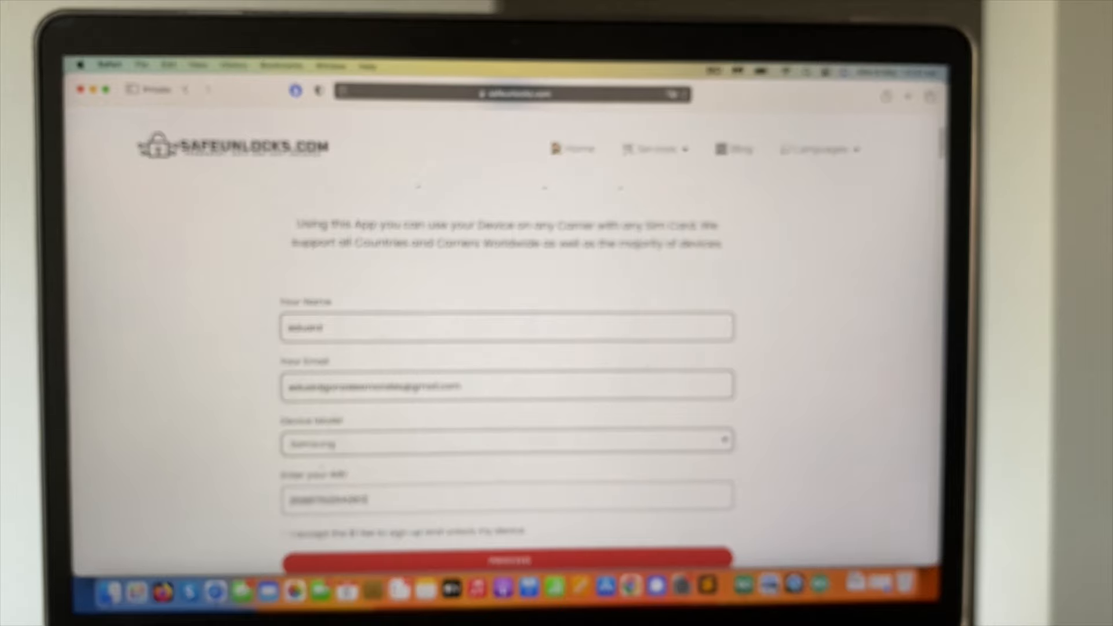
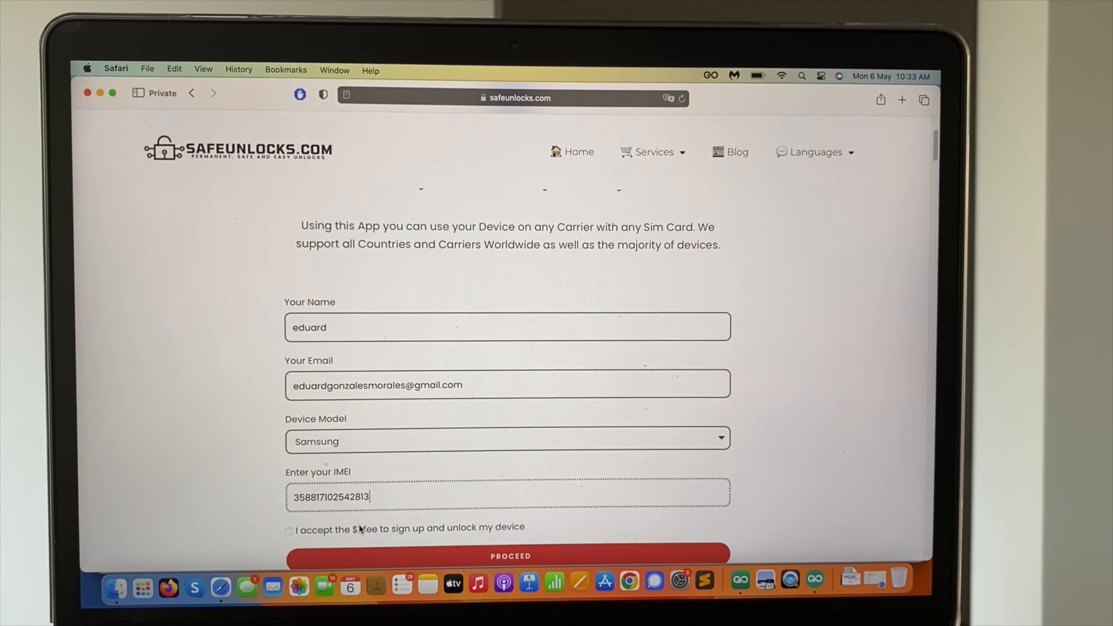
click(289, 531)
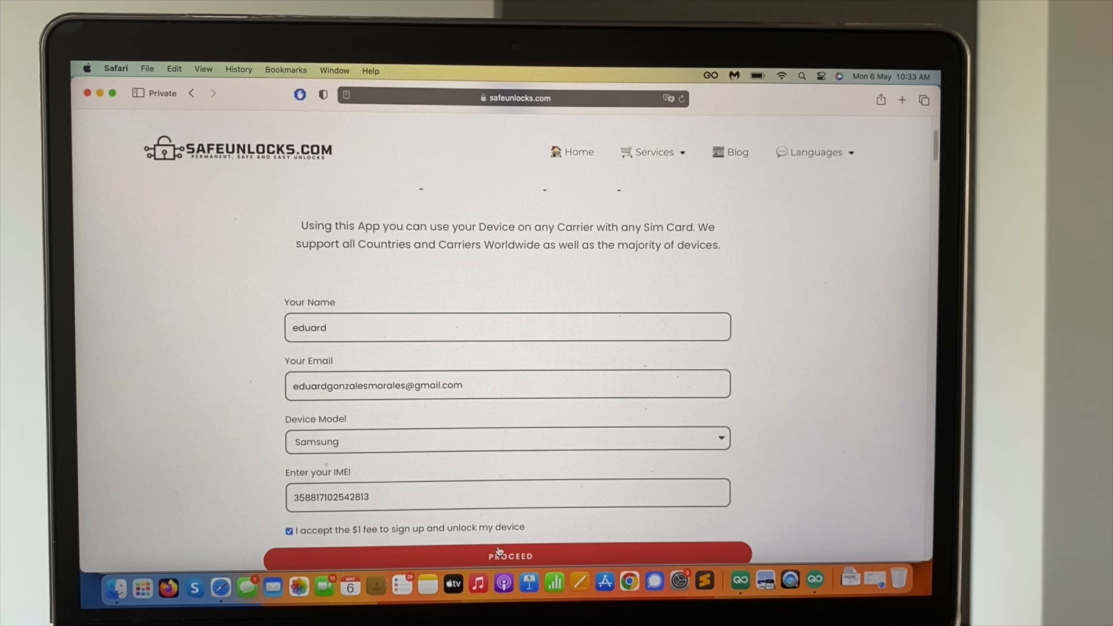
click(511, 555)
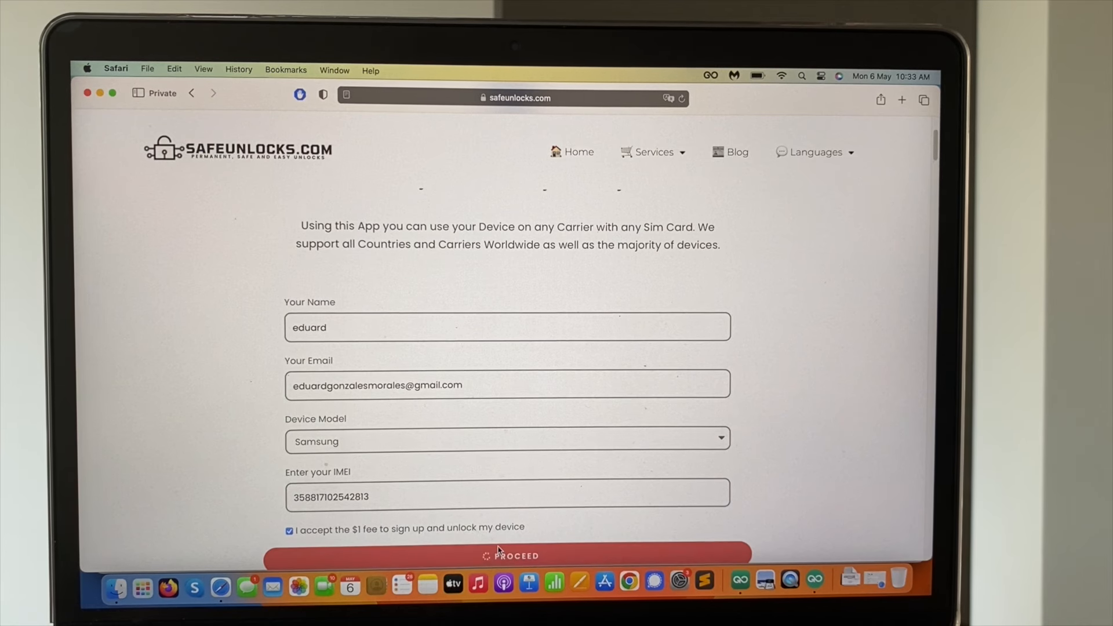
click(510, 556)
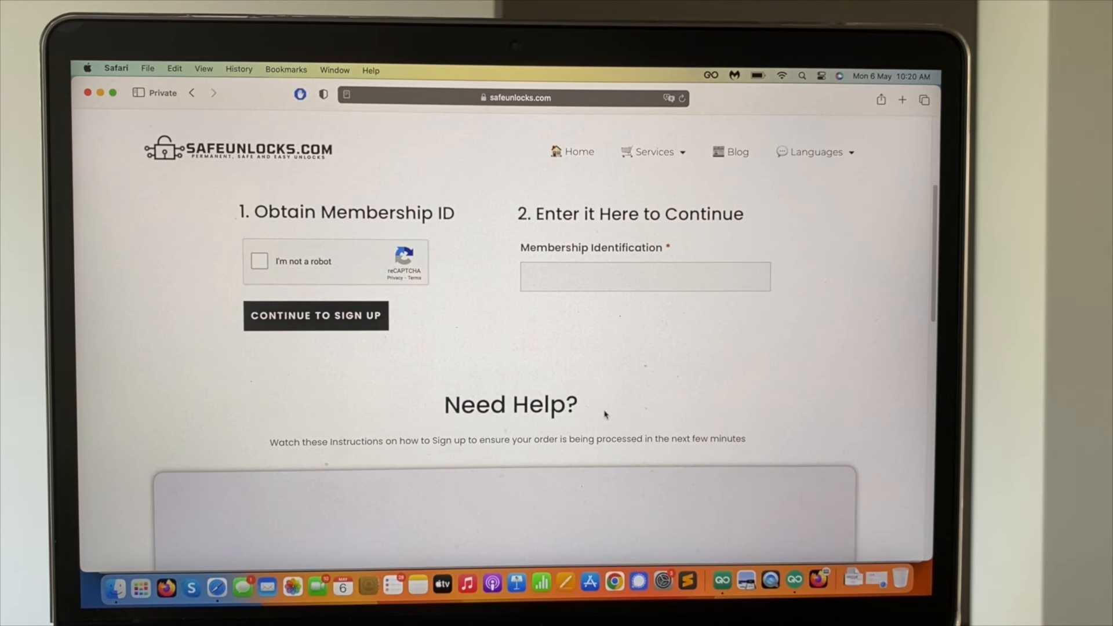
scroll(down, 3)
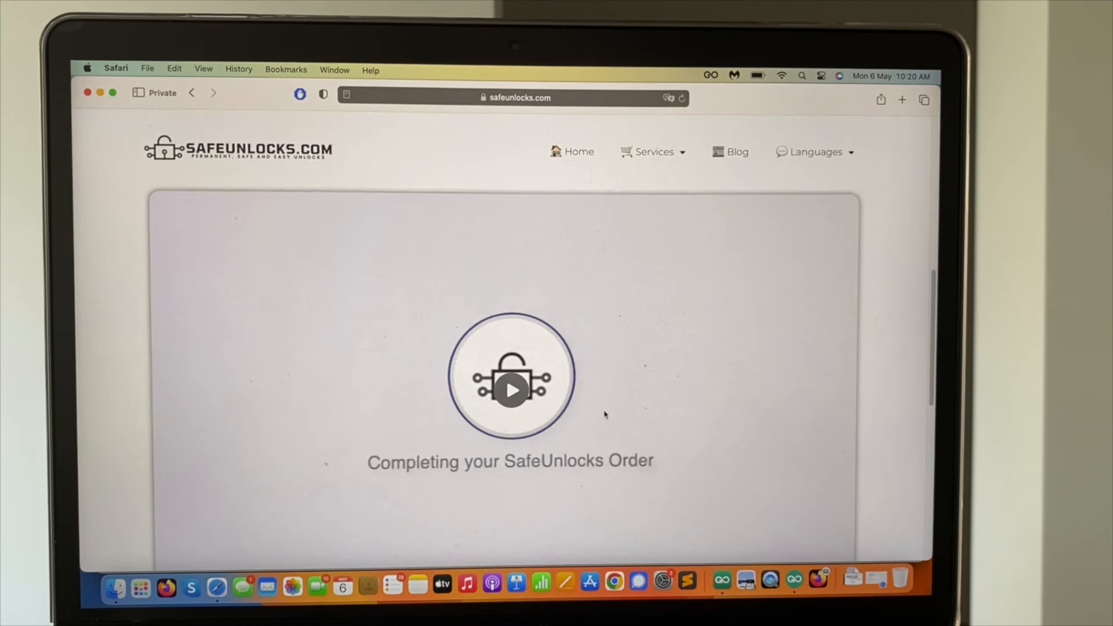
scroll(down, 3)
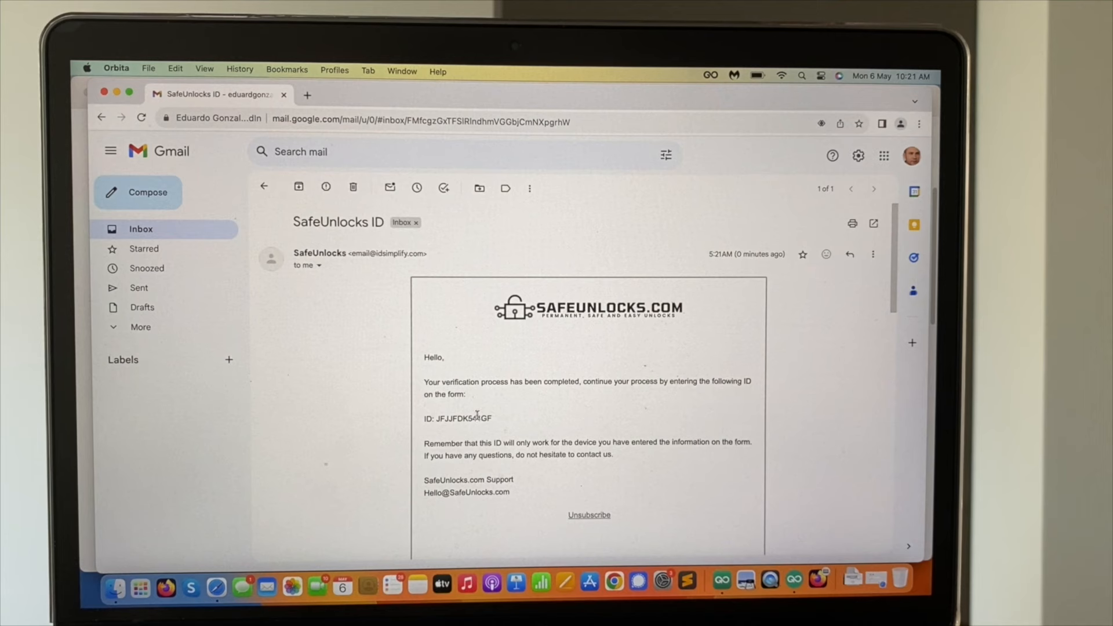
double_click(464, 418)
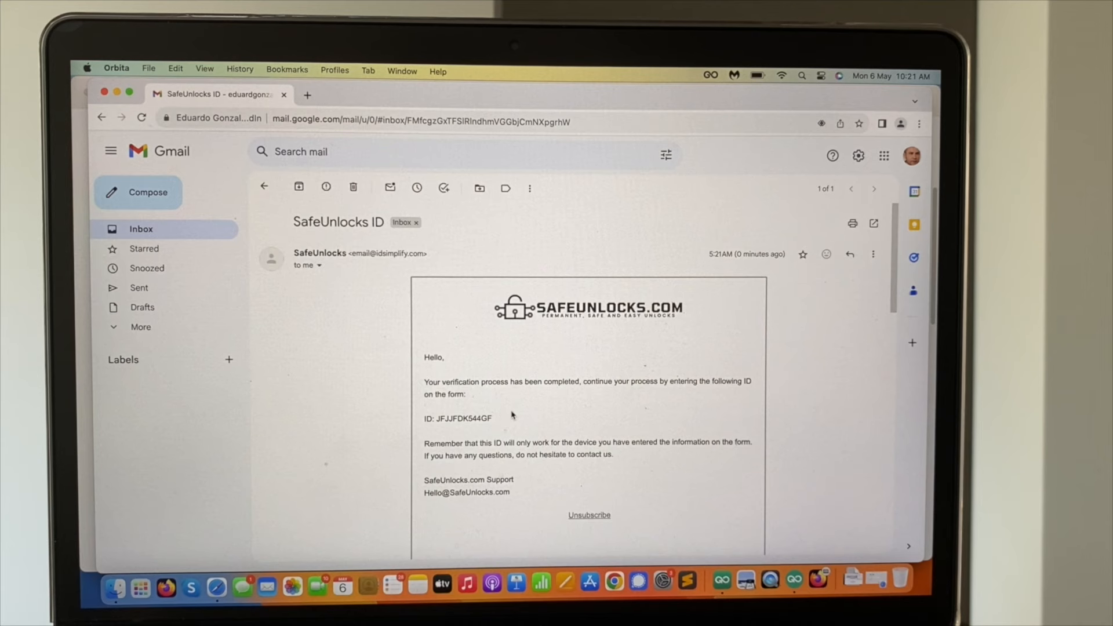
mouse_move(248, 552)
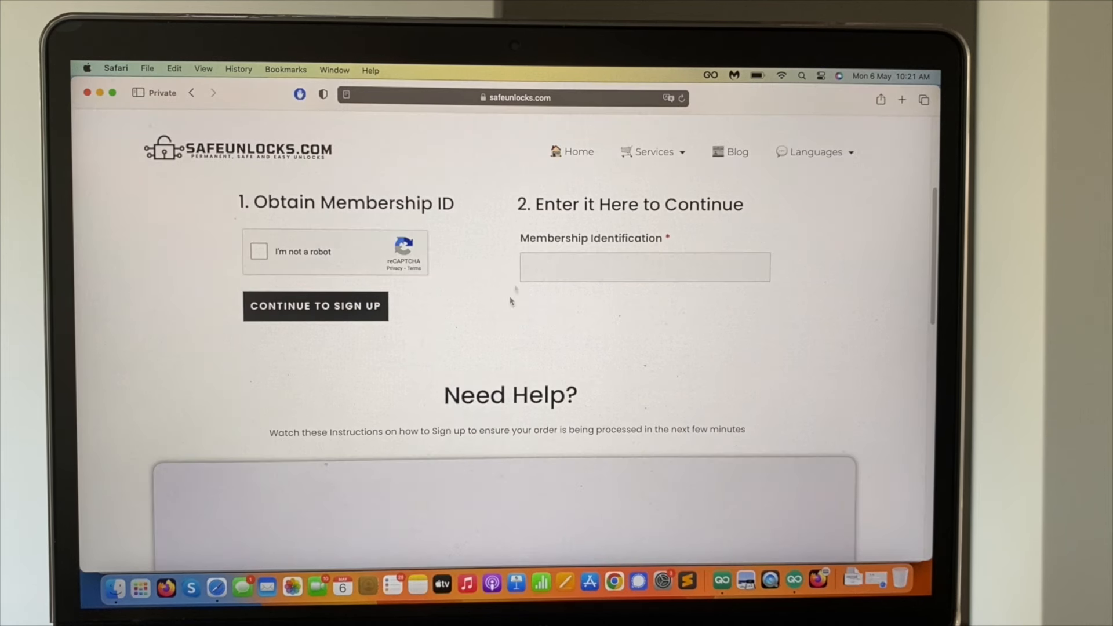
click(644, 267)
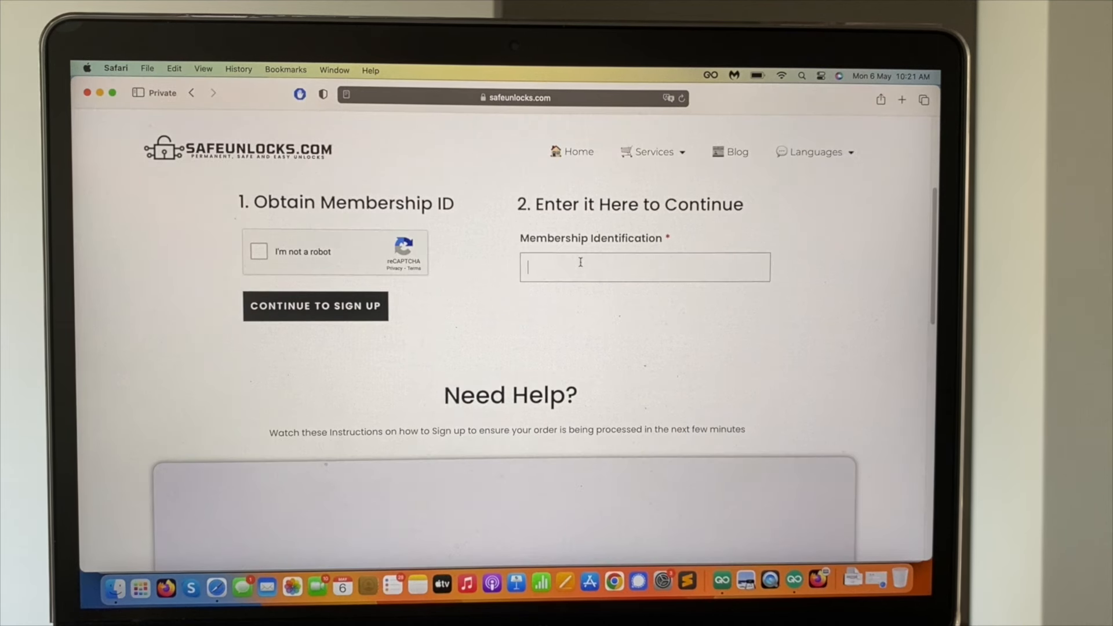
right_click(582, 267)
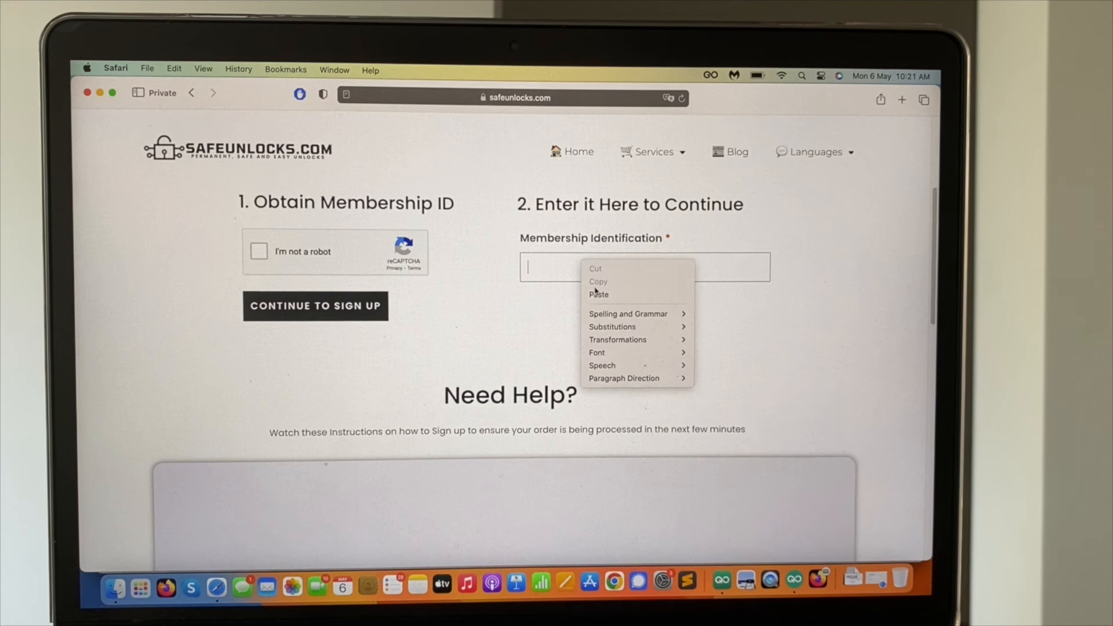
click(598, 293)
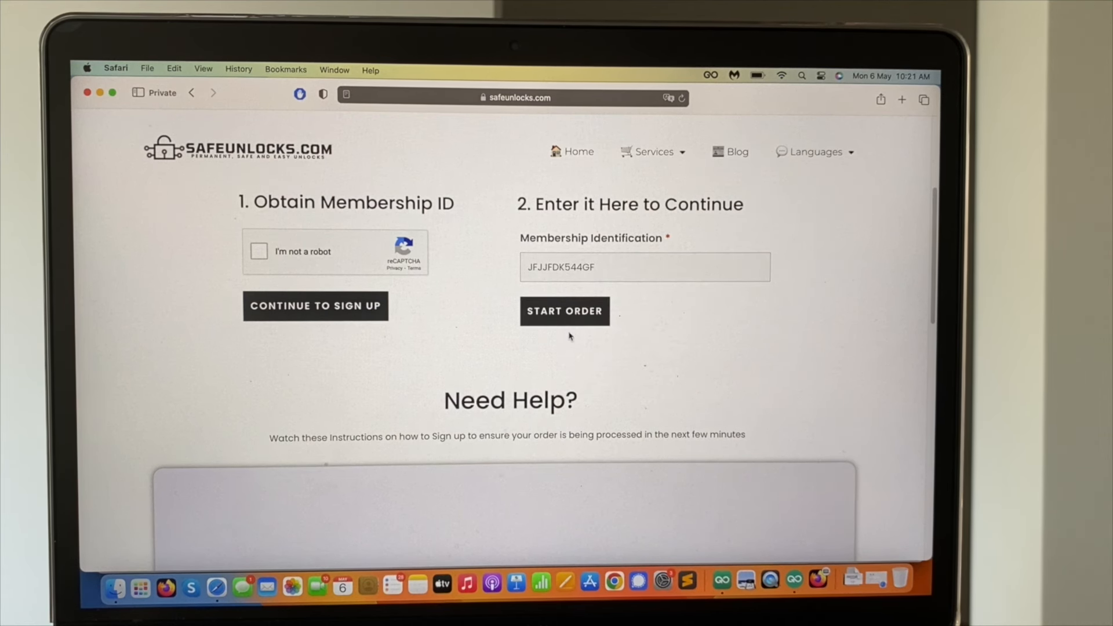
click(565, 311)
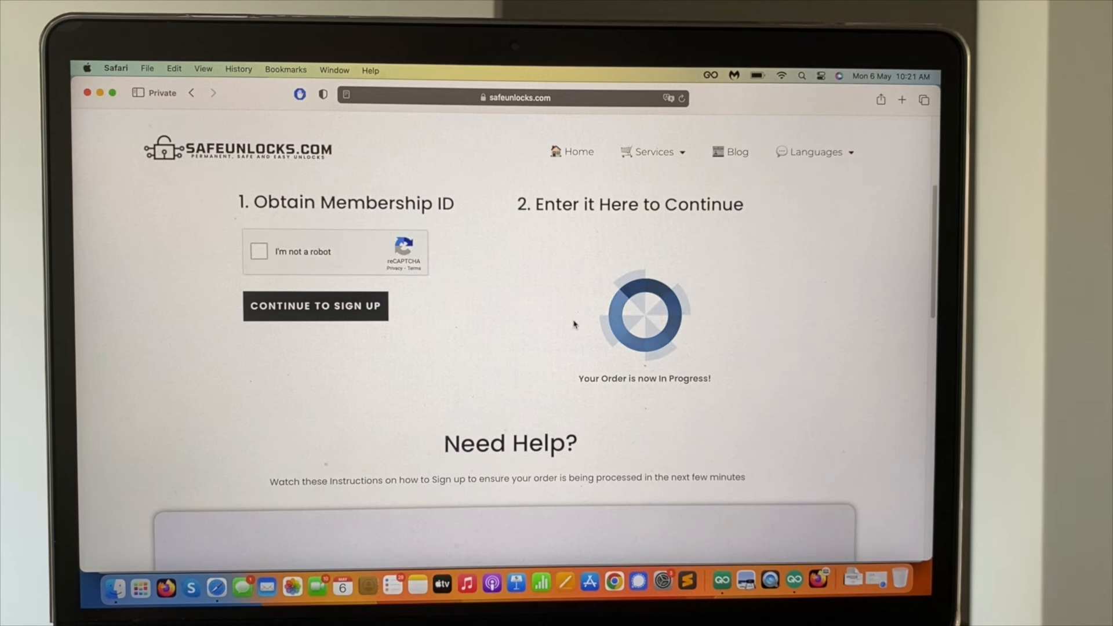
mouse_move(794, 572)
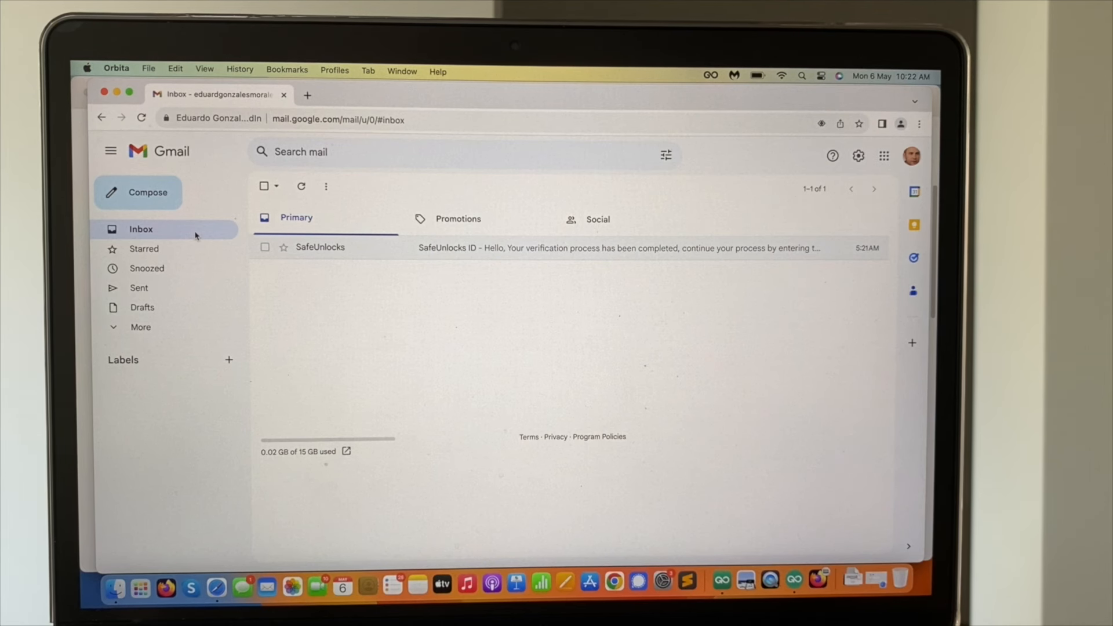
Check Spam, return to Inbox and read the 'Your Device has been Unlocked' email.
click(144, 425)
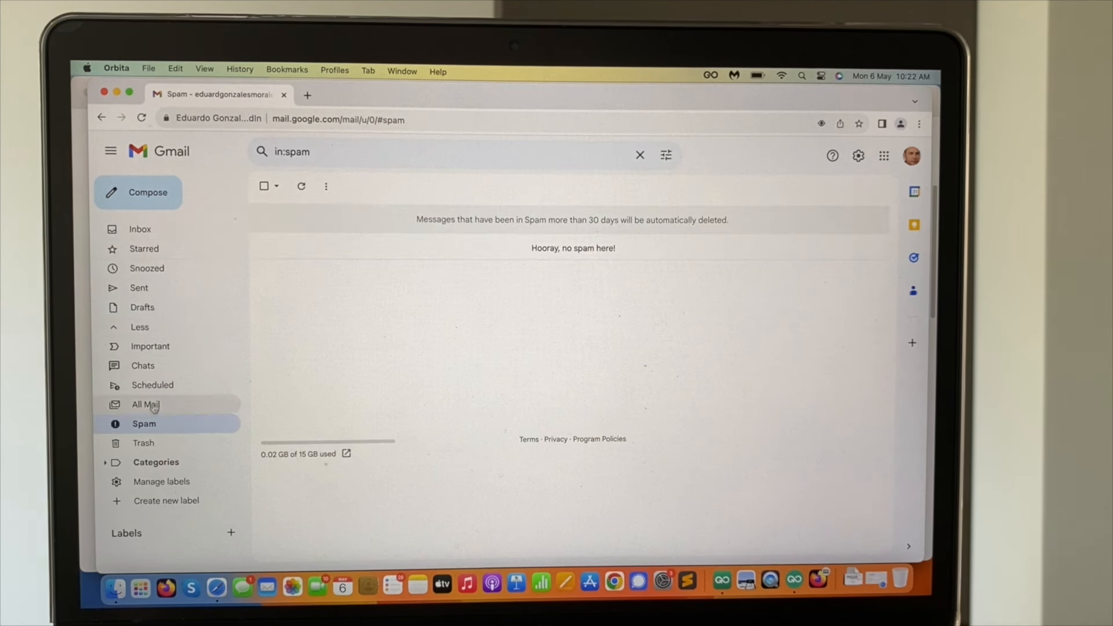
click(140, 228)
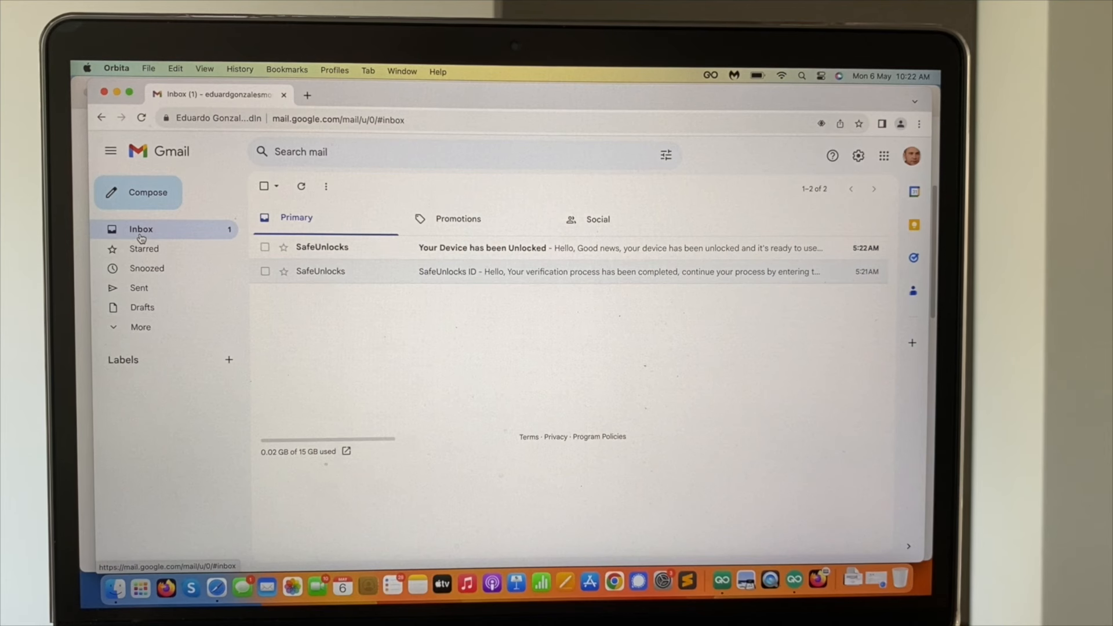
mouse_move(473, 248)
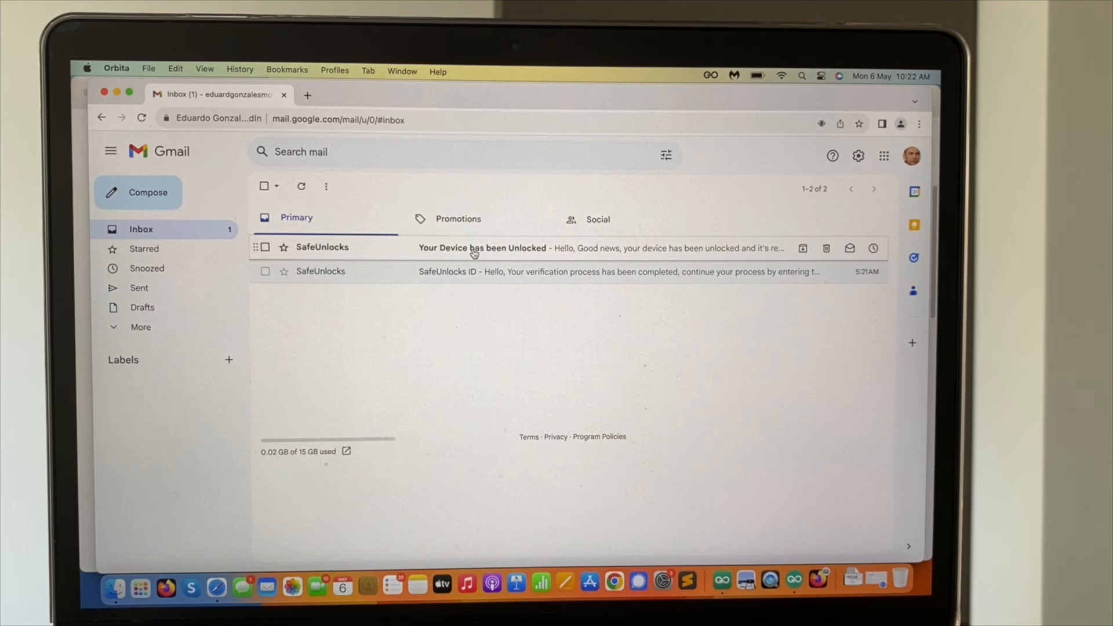
click(482, 248)
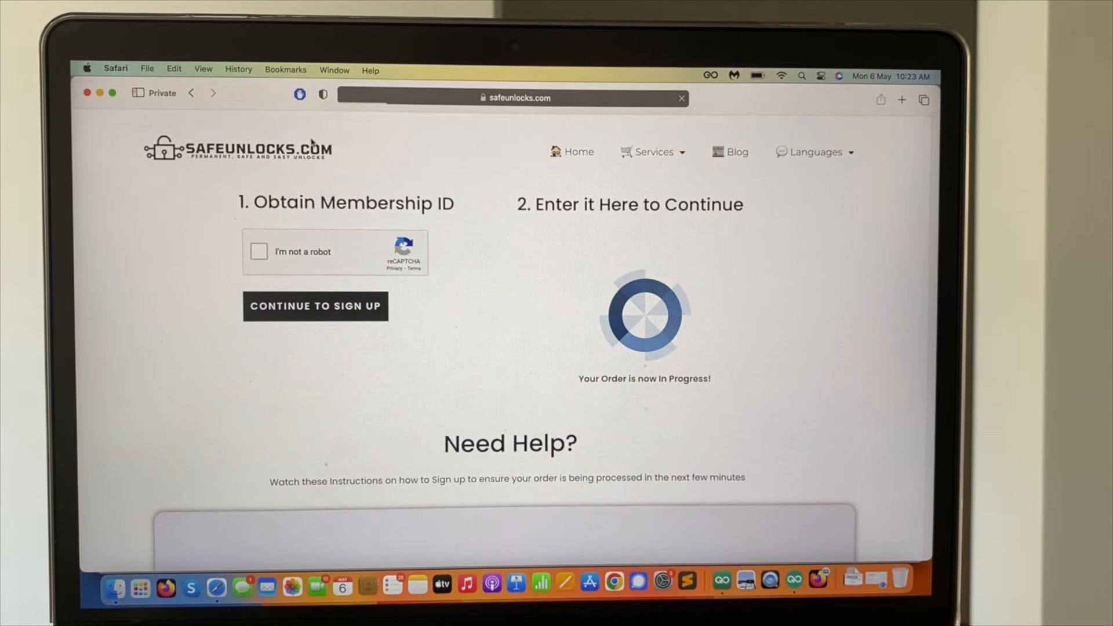
Go back to the SafeUnlocks 'Unlocking Made Simple' home page.
click(578, 150)
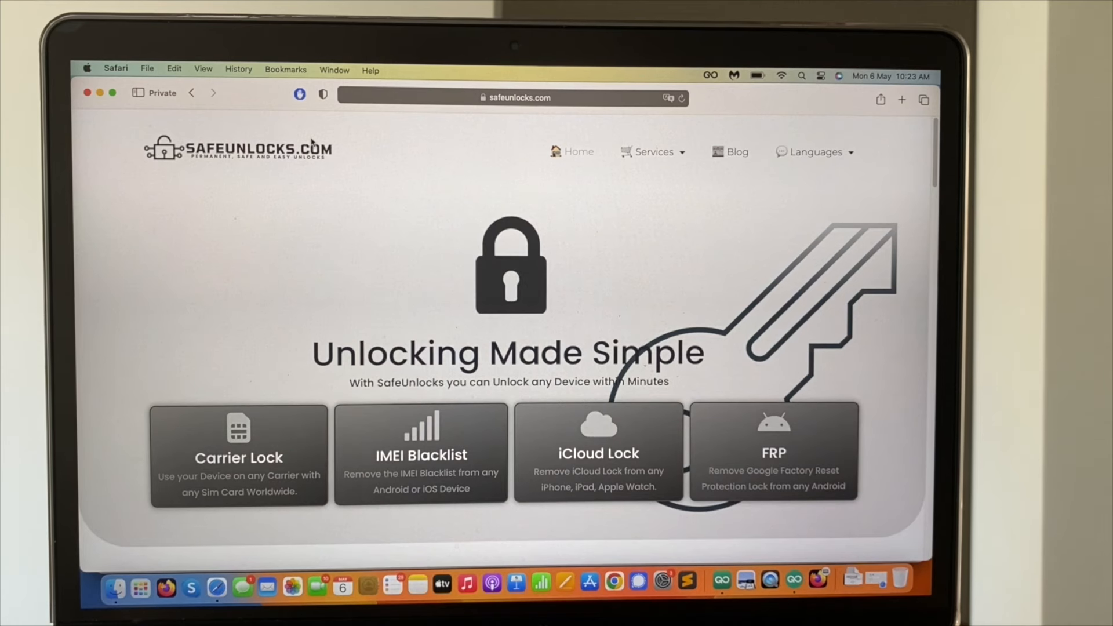